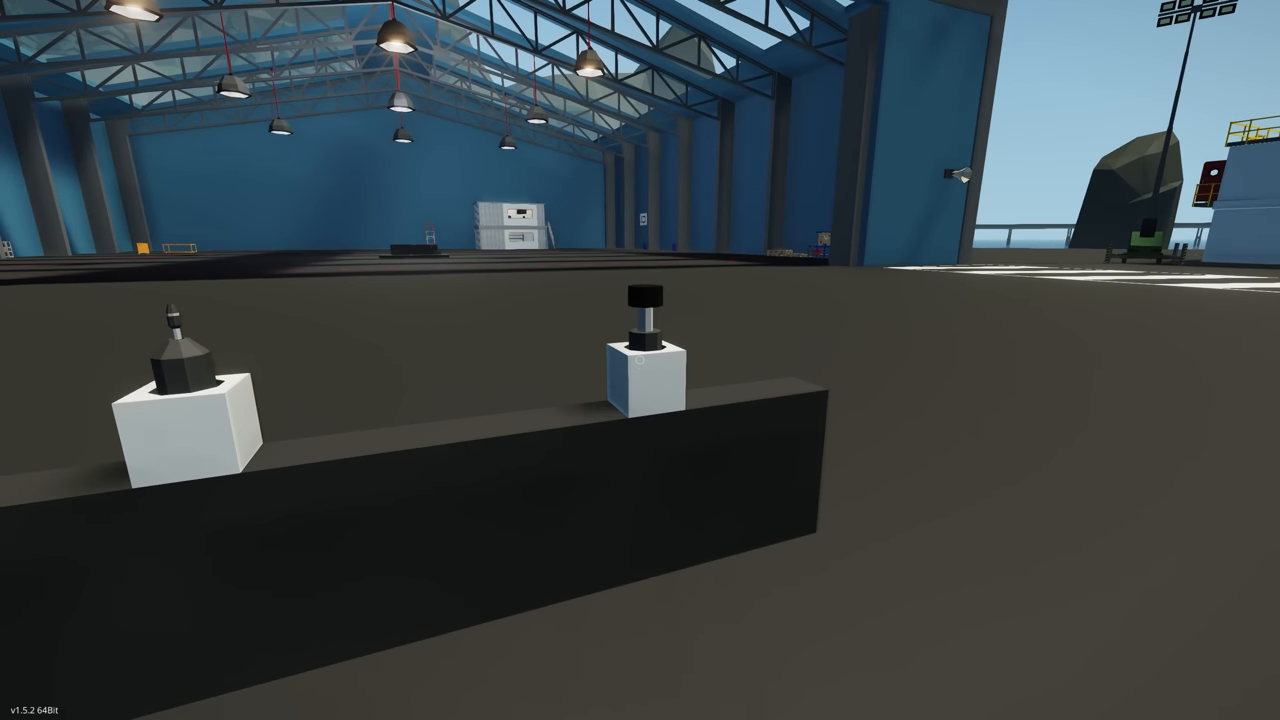
{"action": "mouse_move", "coordinate": [640, 360]}
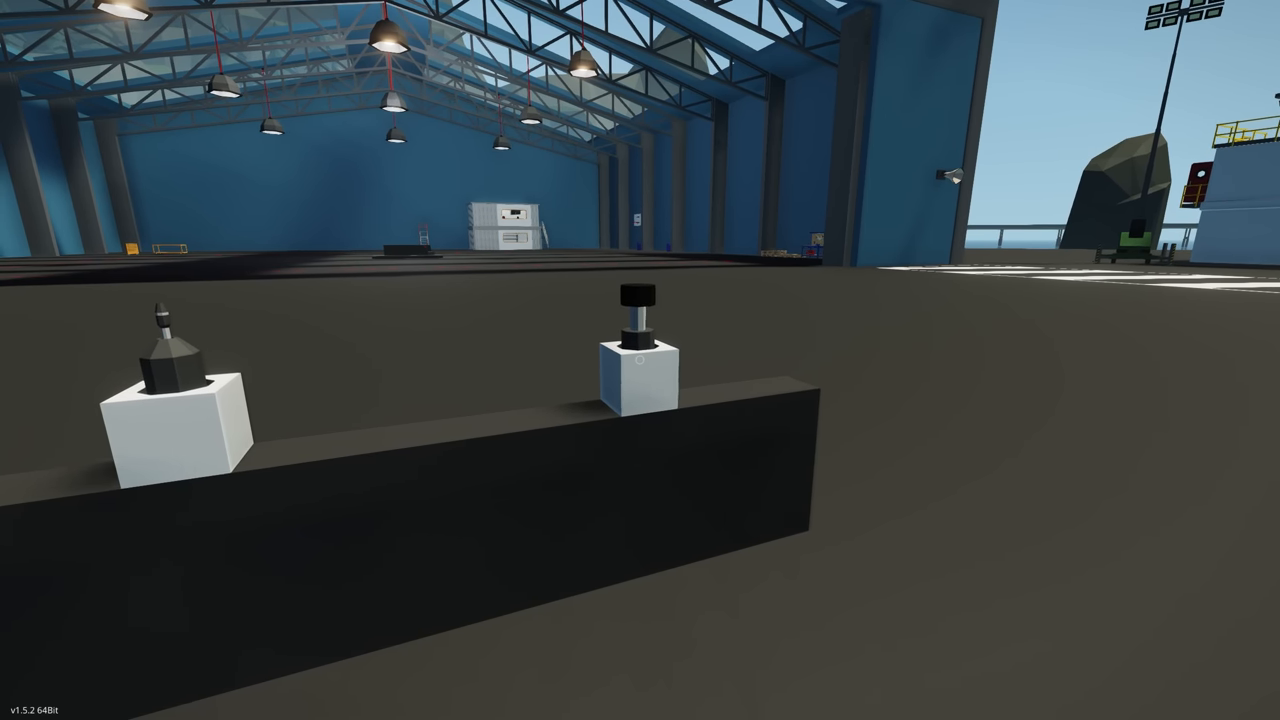
{"action": "mouse_move", "coordinate": [640, 360]}
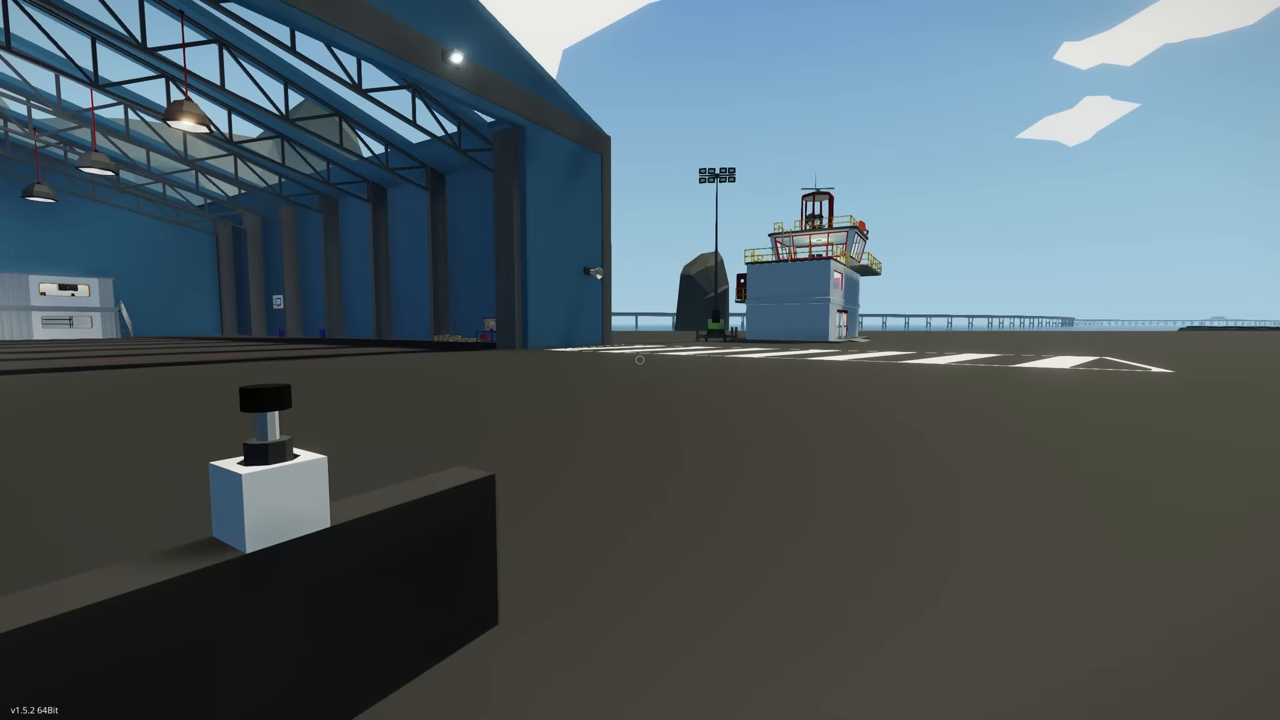
{"action": "mouse_move", "coordinate": [640, 360]}
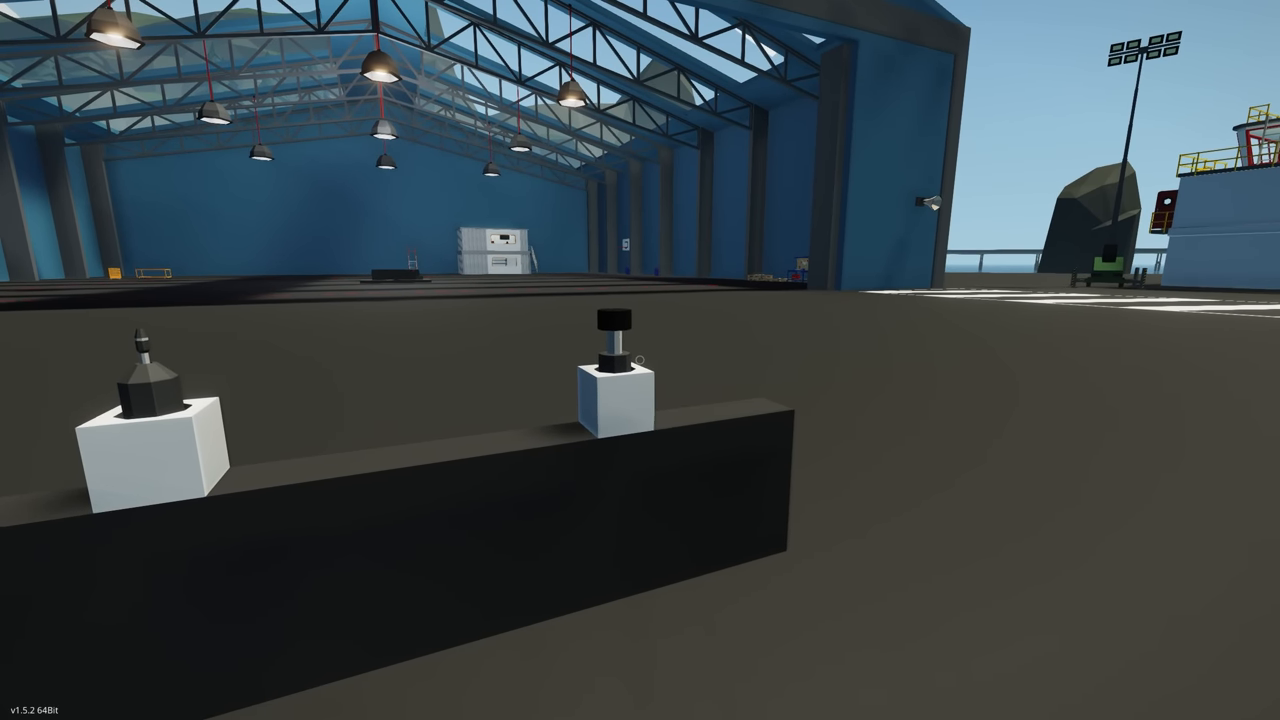
{"action": "mouse_move", "coordinate": [640, 360]}
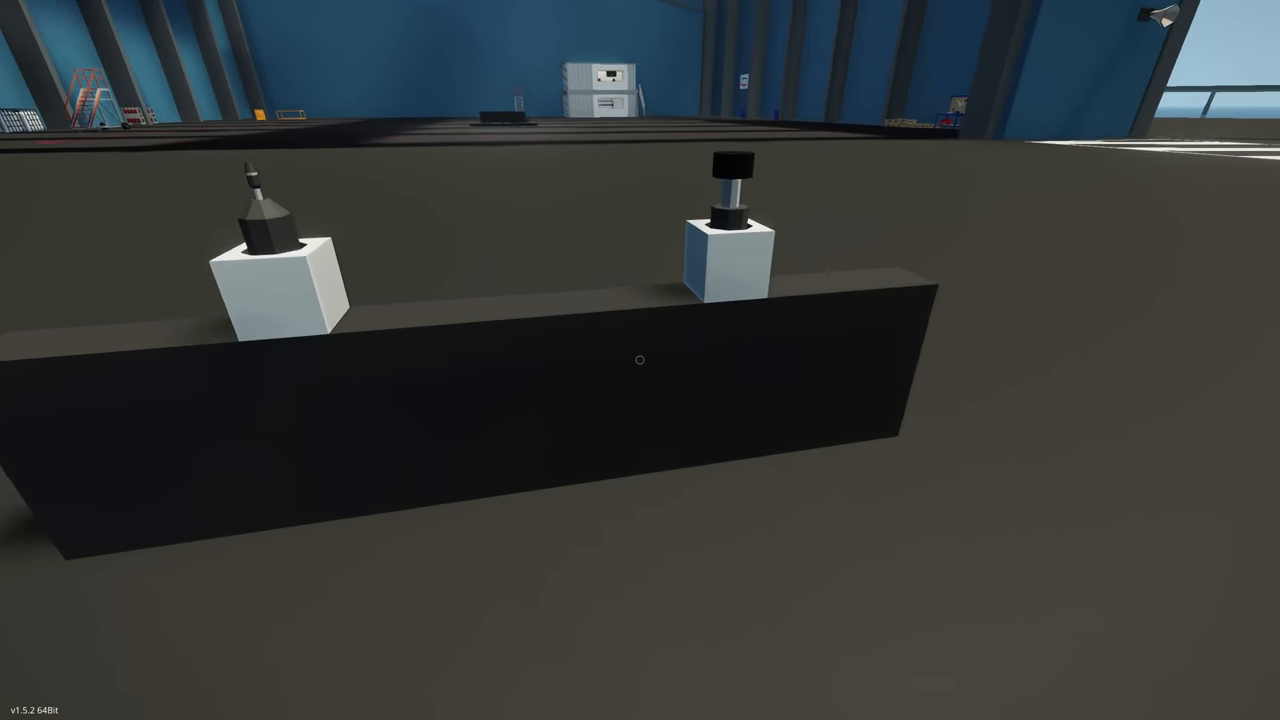
{"action": "mouse_move", "coordinate": [640, 360]}
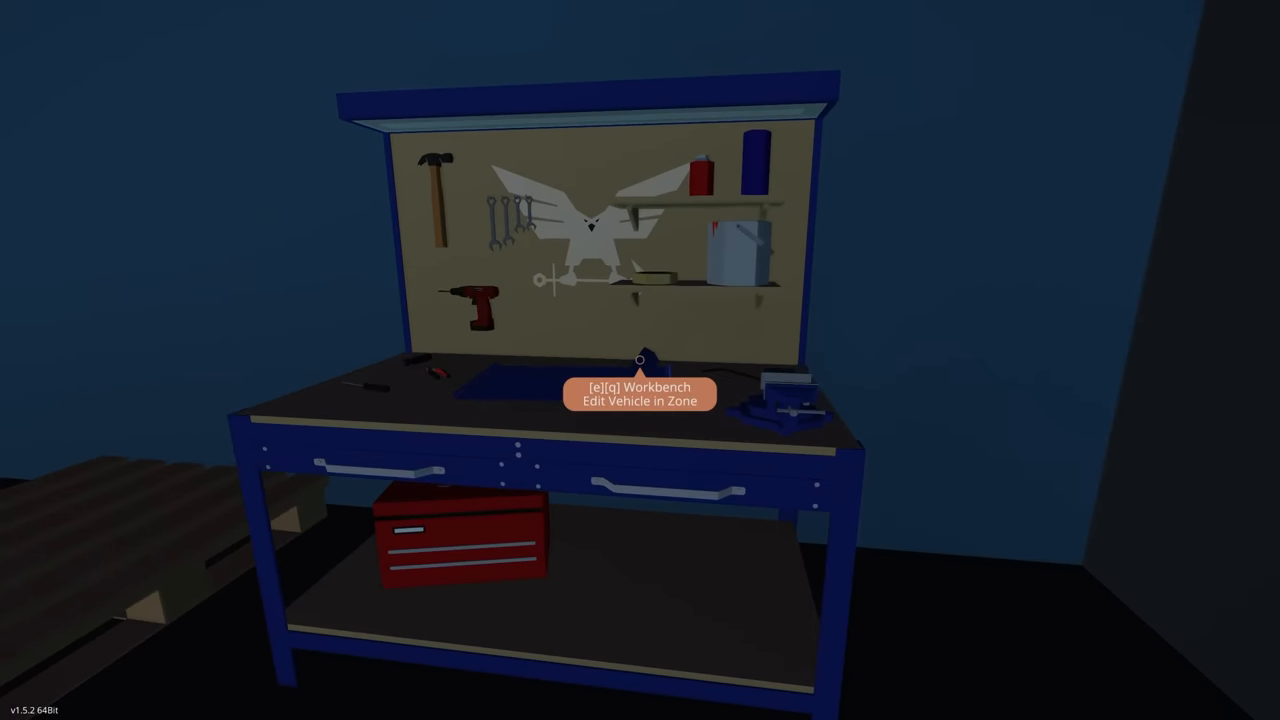
Edit the vehicle at the workbench, place a door beside the wall and view its logic links.
{"action": "key", "text": "e"}
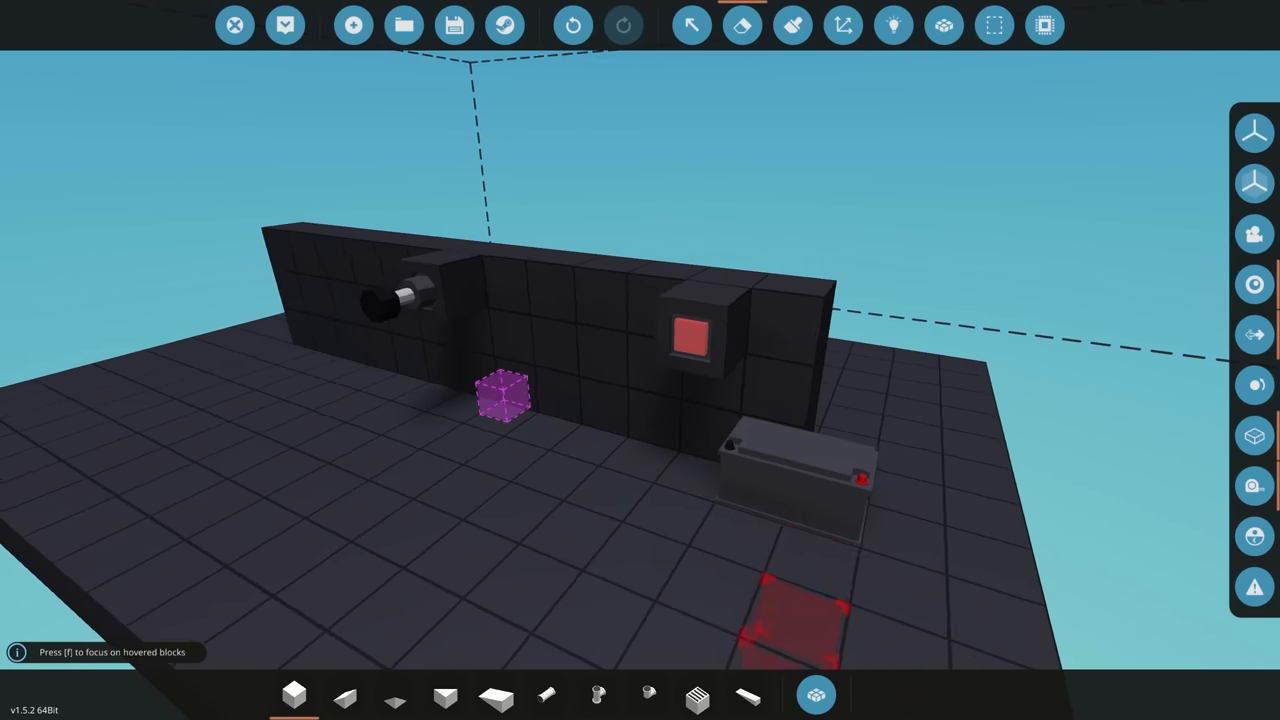
{"action": "mouse_move", "coordinate": [816, 694]}
{"action": "type", "text": "do"}
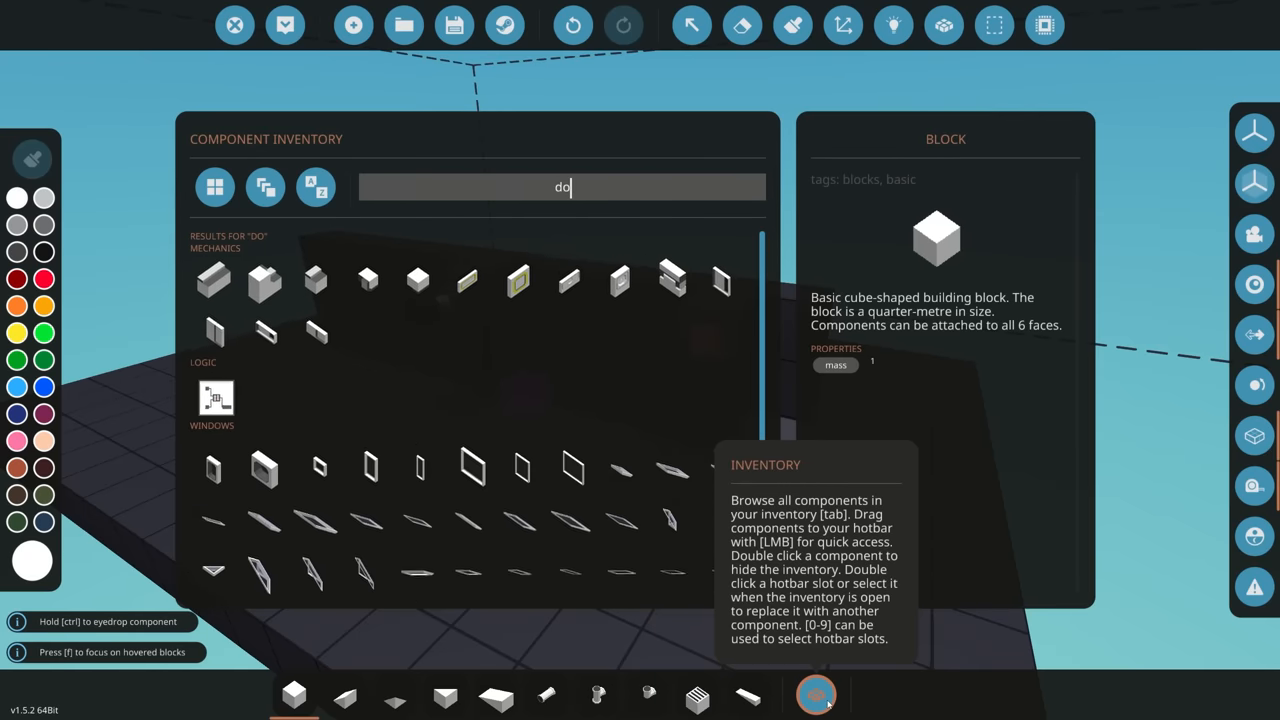
{"action": "left_click", "coordinate": [724, 278]}
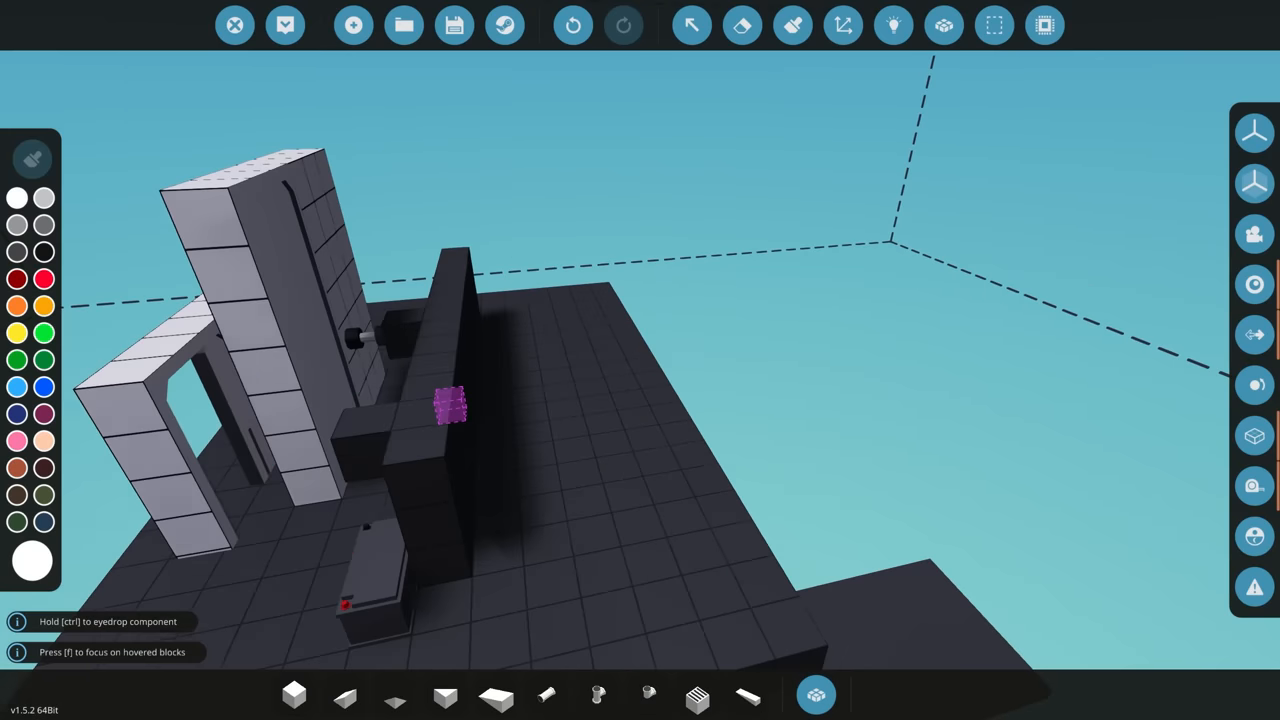
{"action": "left_click", "coordinate": [892, 24]}
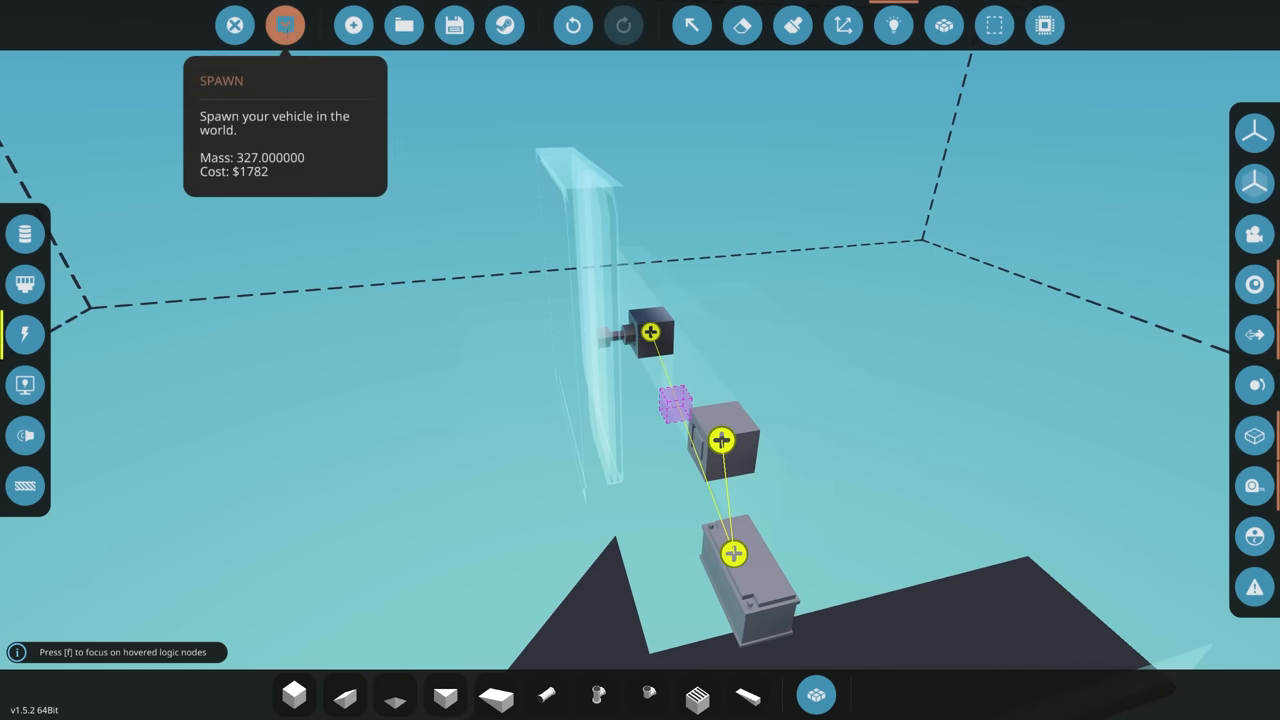
Spawn the vehicle into the hangar with the end effector against the door.
{"action": "left_click", "coordinate": [284, 24]}
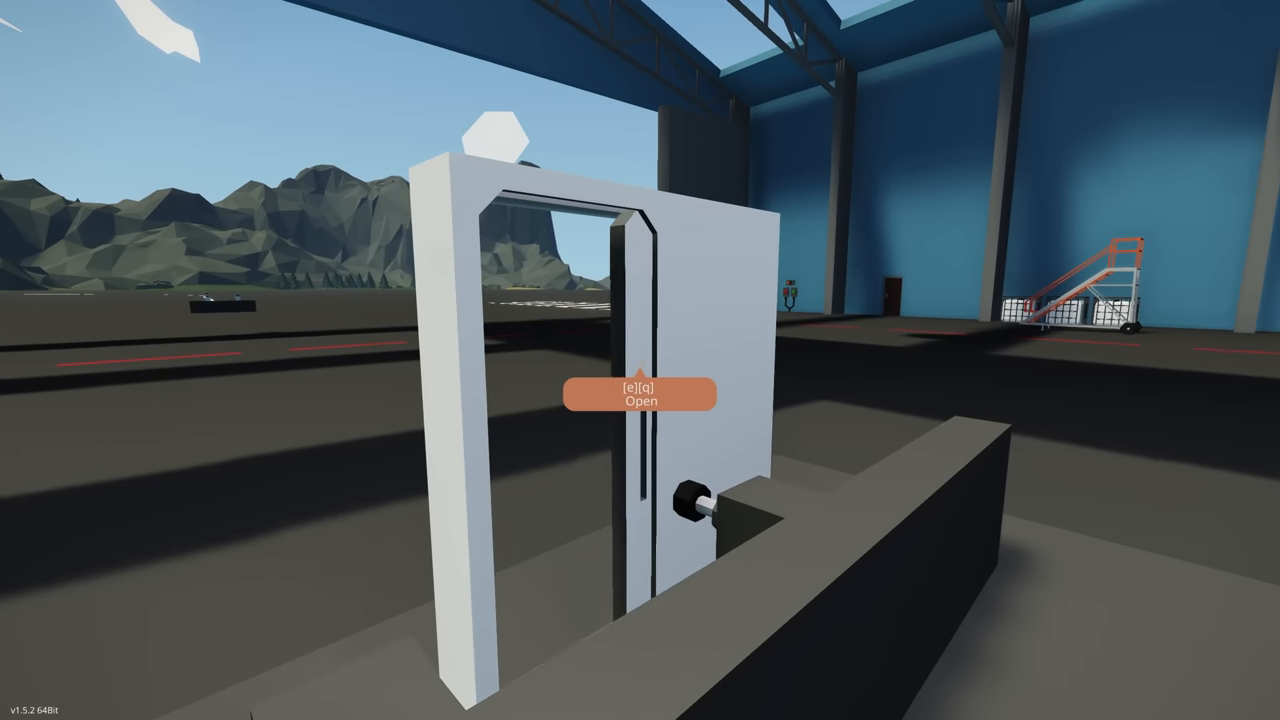
{"action": "mouse_move", "coordinate": [640, 360]}
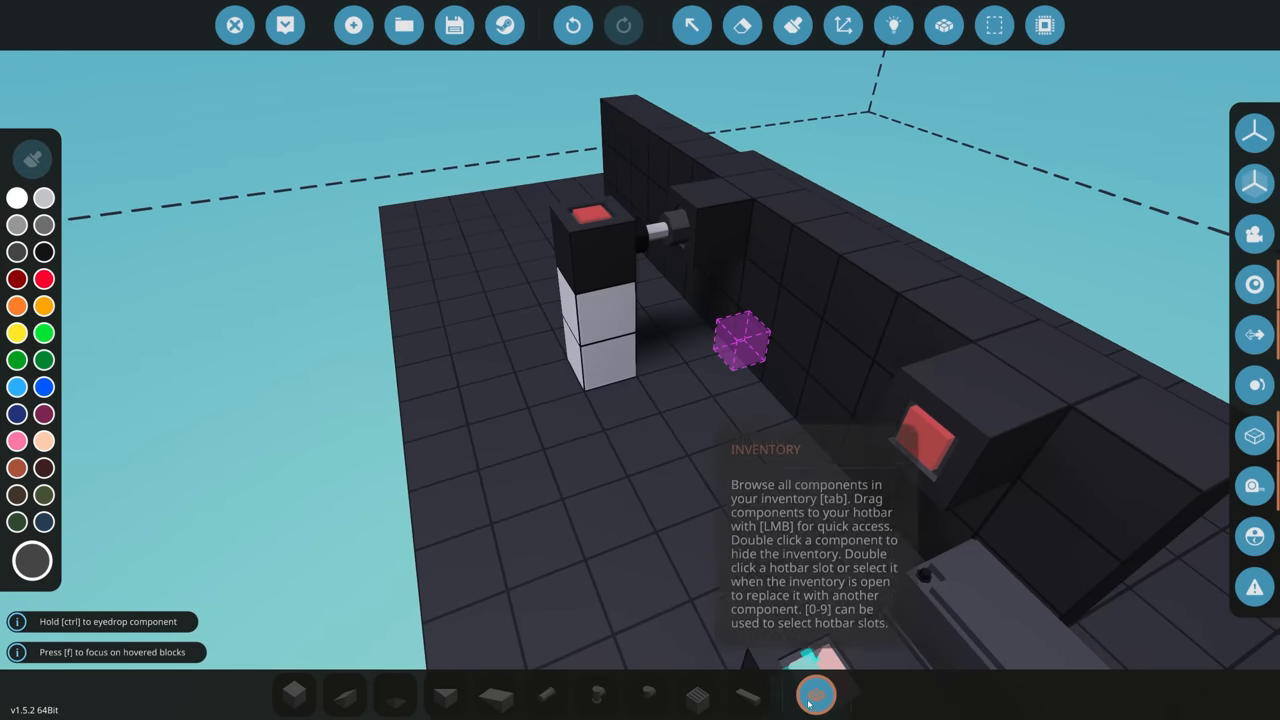
Stack blocks into a pillar with a push button and light, then enter logic linking.
{"action": "left_click", "coordinate": [816, 694]}
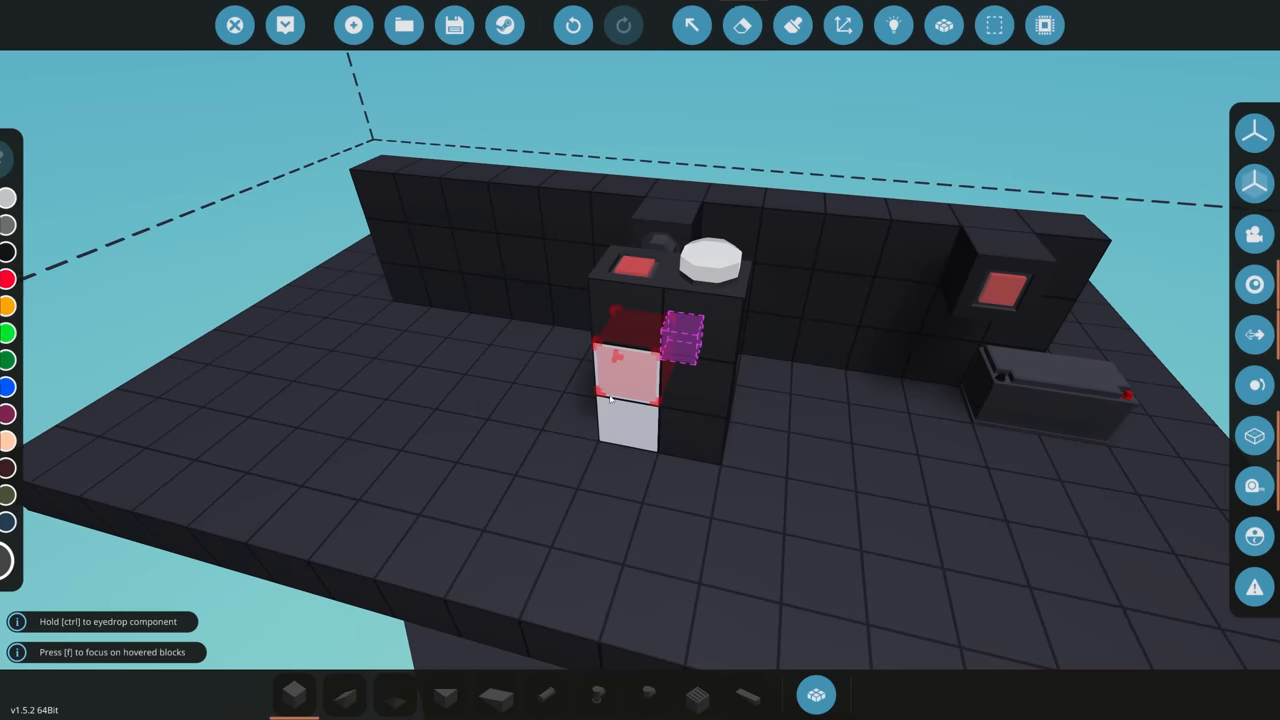
{"action": "left_click", "coordinate": [892, 24]}
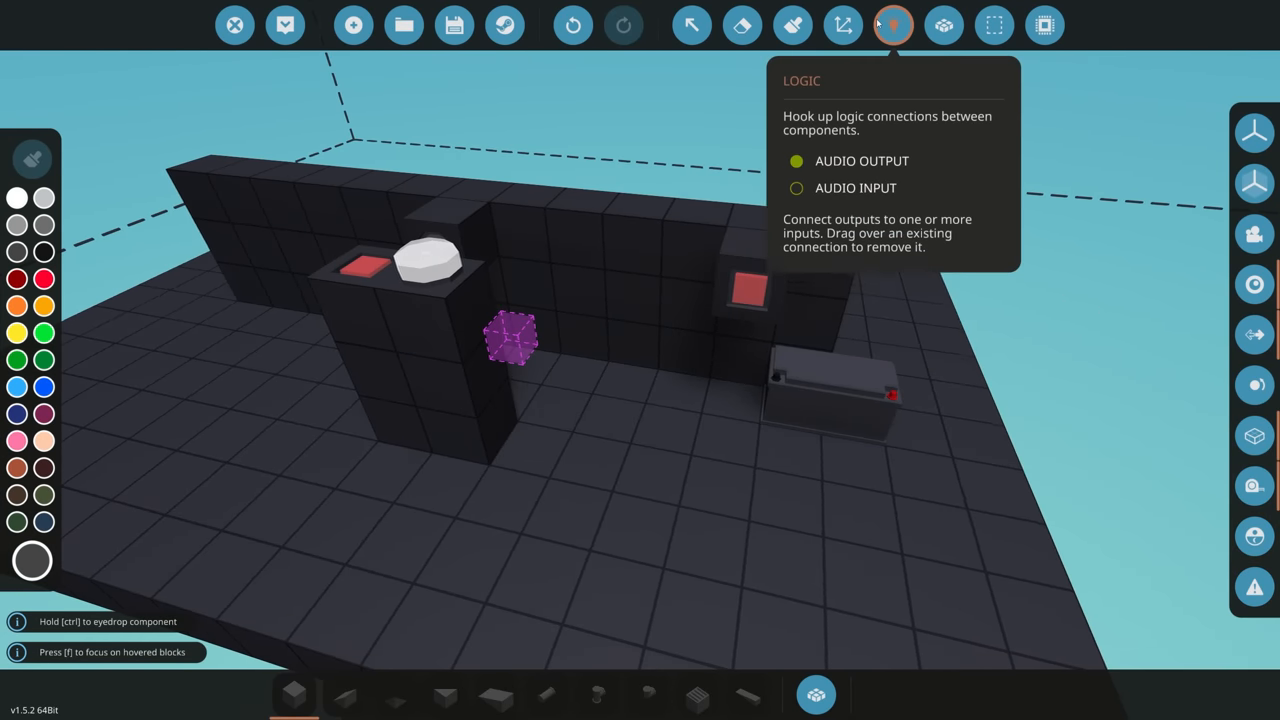
{"action": "left_click", "coordinate": [892, 24]}
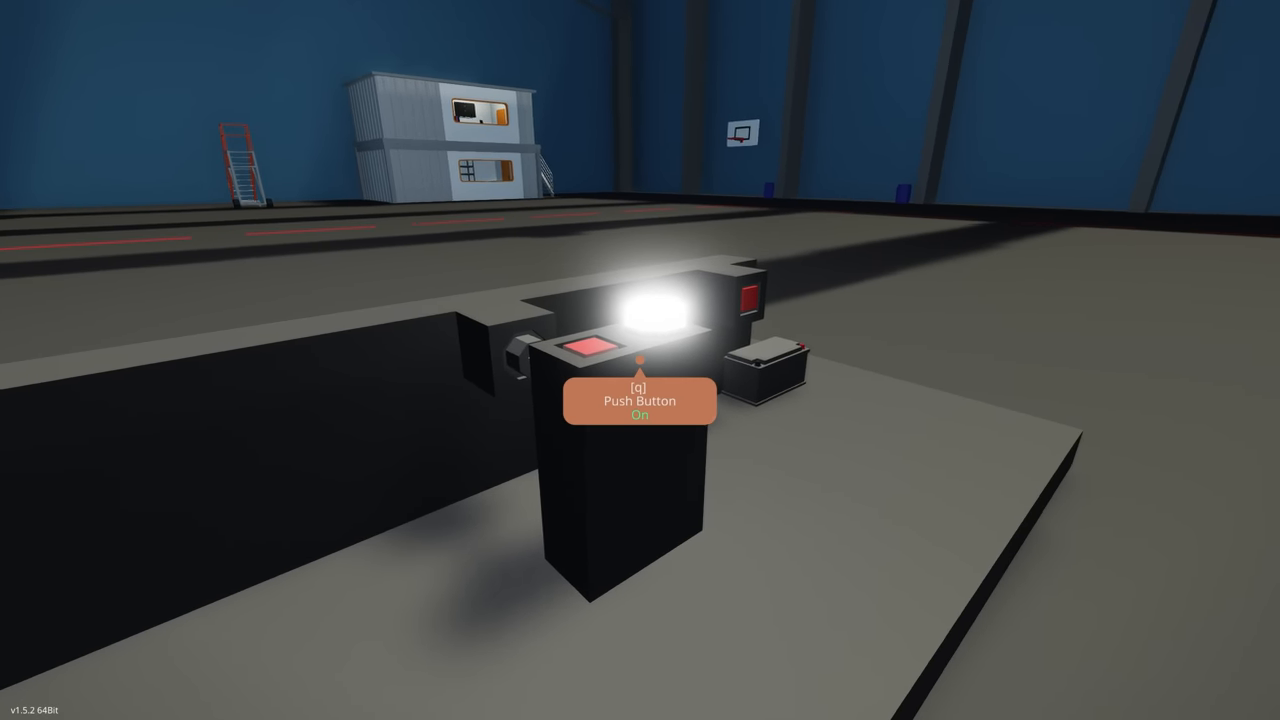
Toggle the push button with Q so the lamp switches off again.
{"action": "key", "text": "q"}
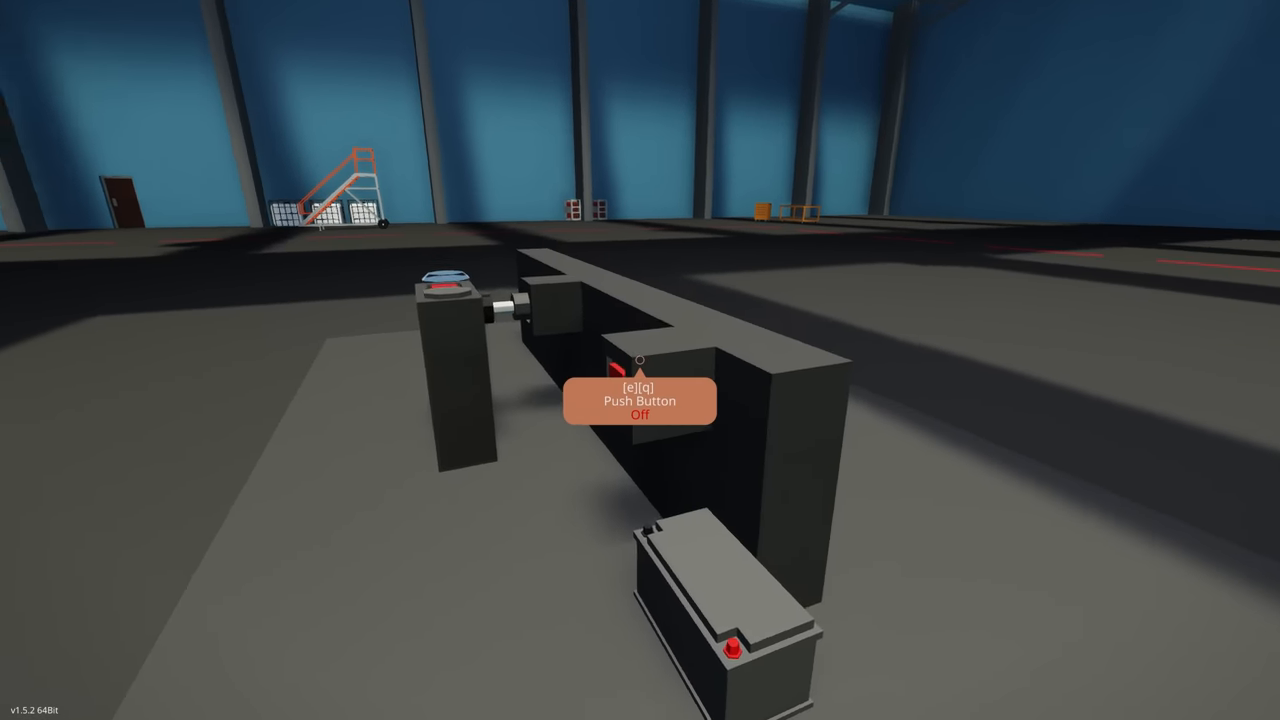
{"action": "mouse_move", "coordinate": [640, 360]}
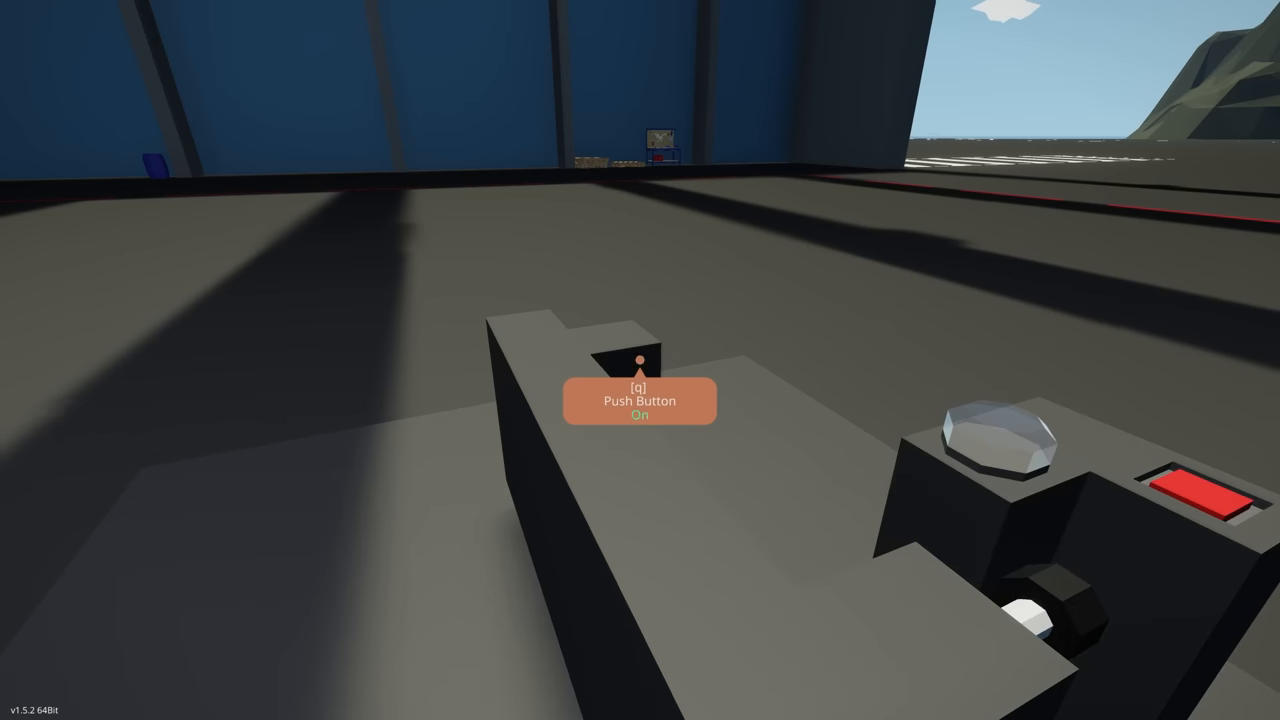
Toggle the push button on then off, and return the vehicle to the workbench with R.
{"action": "key", "text": "q"}
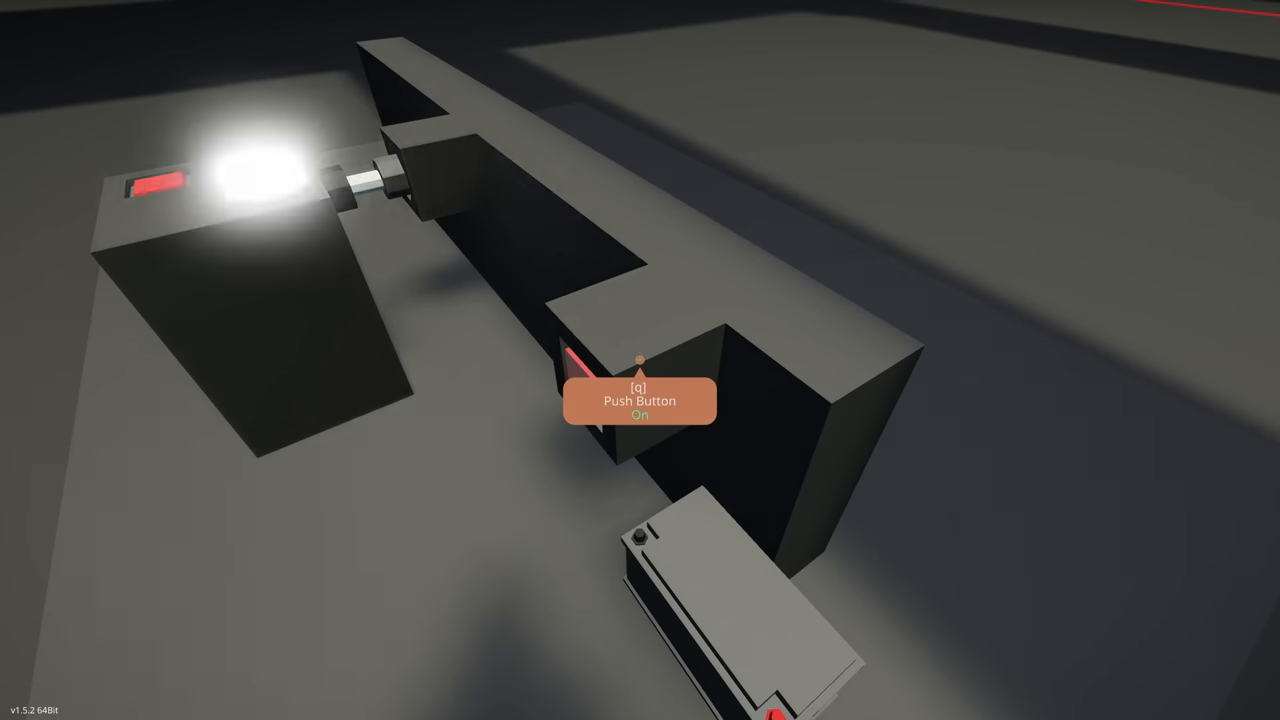
{"action": "mouse_move", "coordinate": [640, 360]}
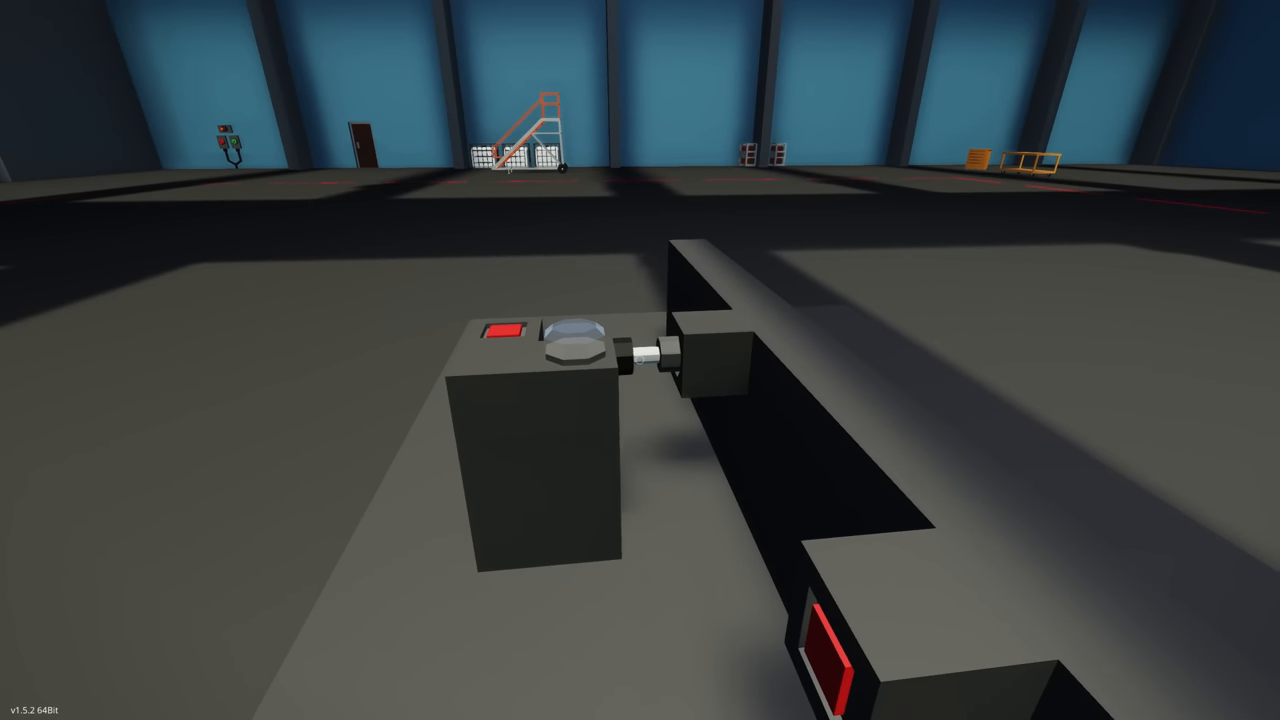
{"action": "mouse_move", "coordinate": [640, 360]}
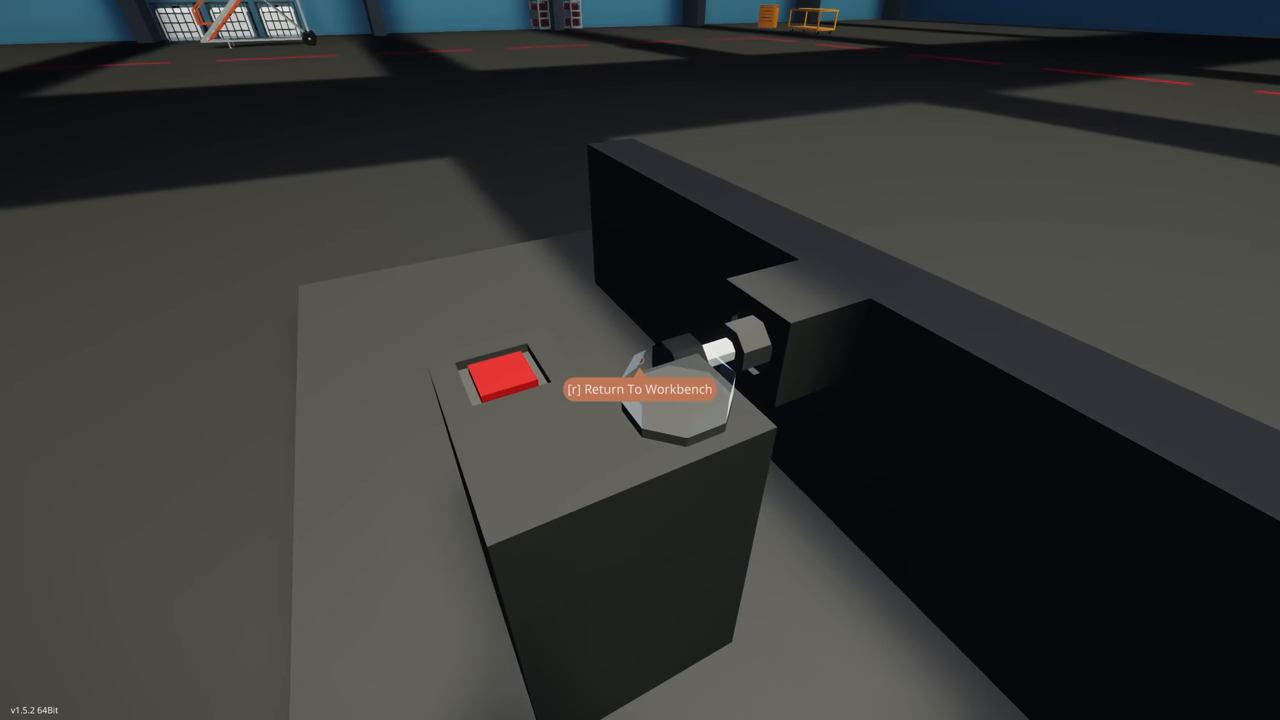
{"action": "mouse_move", "coordinate": [640, 360]}
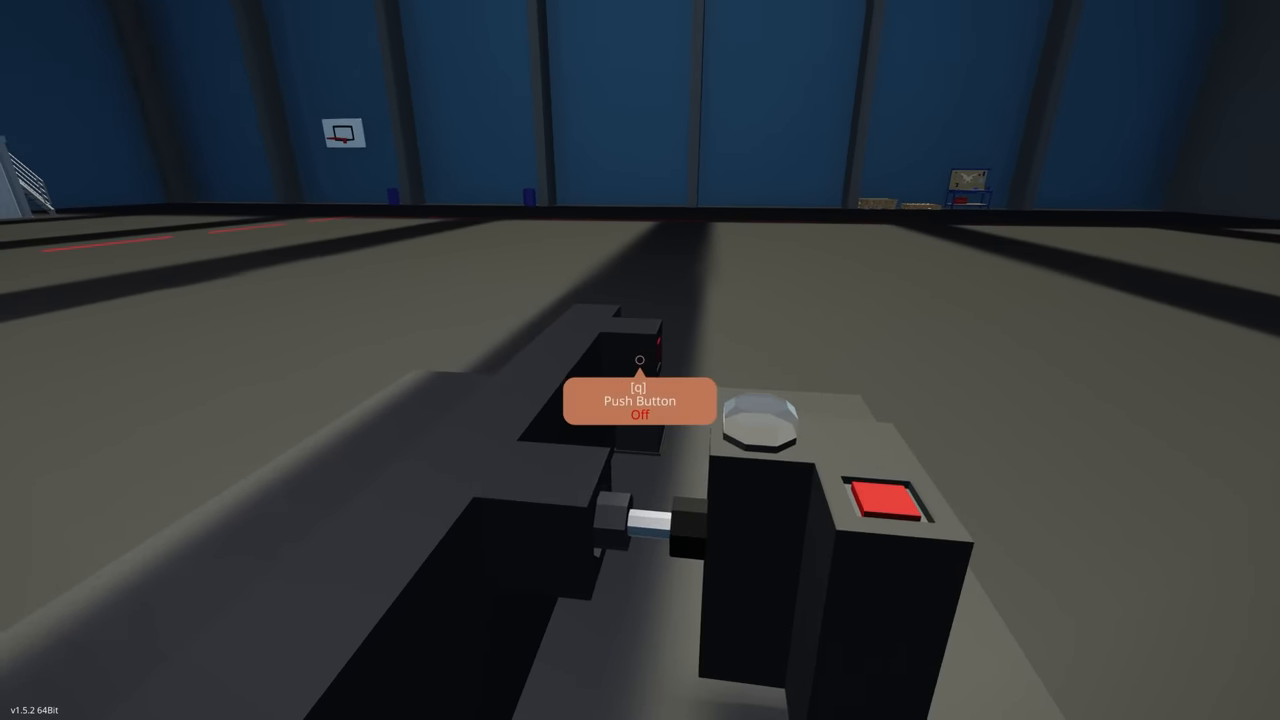
{"action": "key", "text": "q"}
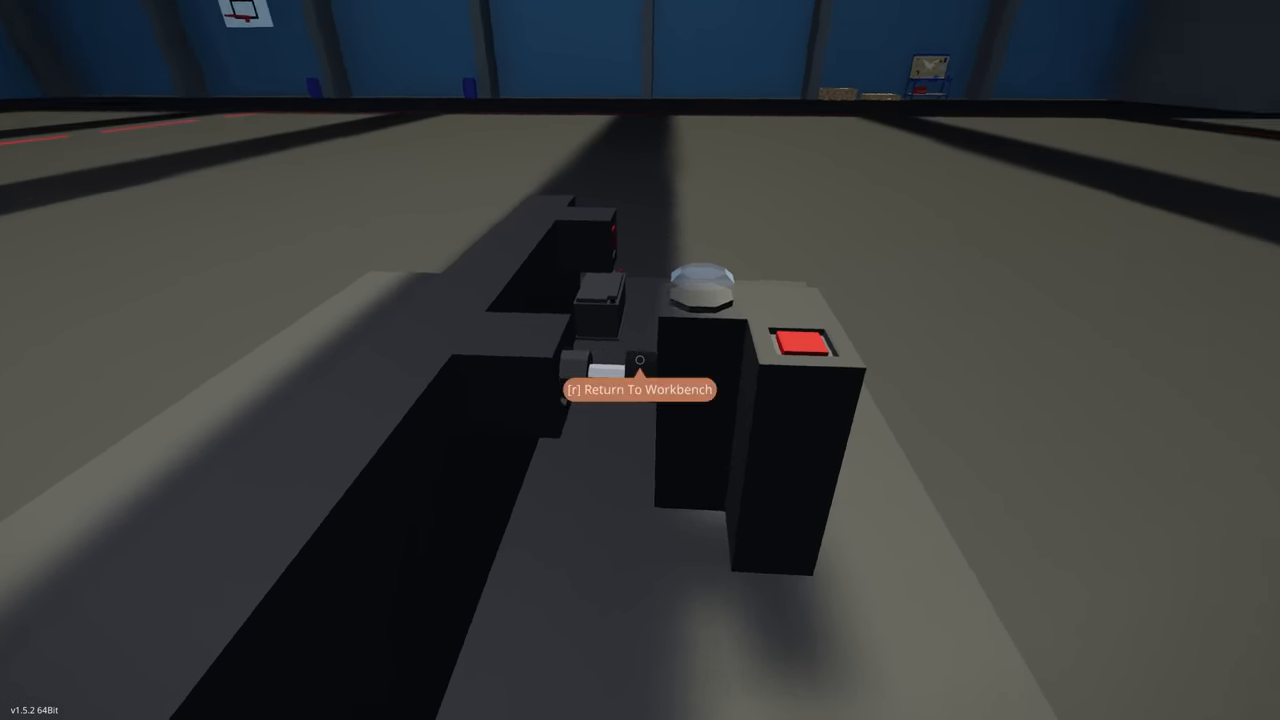
{"action": "mouse_move", "coordinate": [640, 360]}
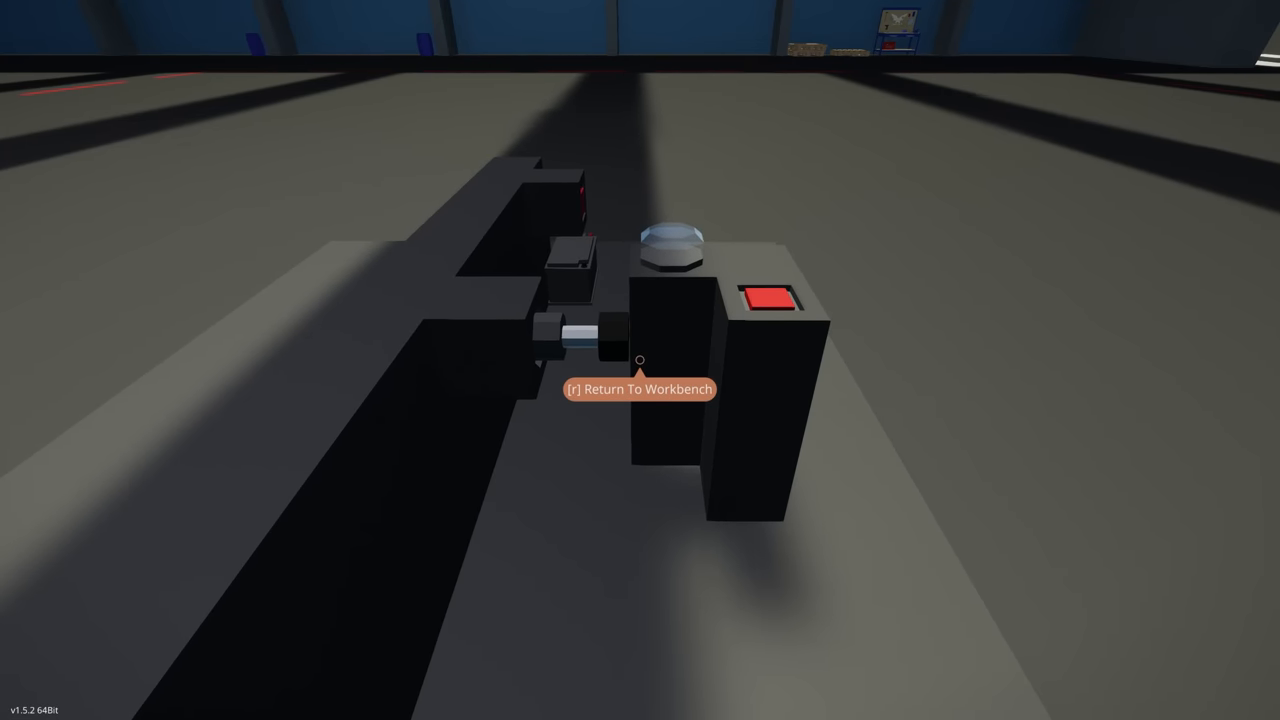
{"action": "key", "text": "r"}
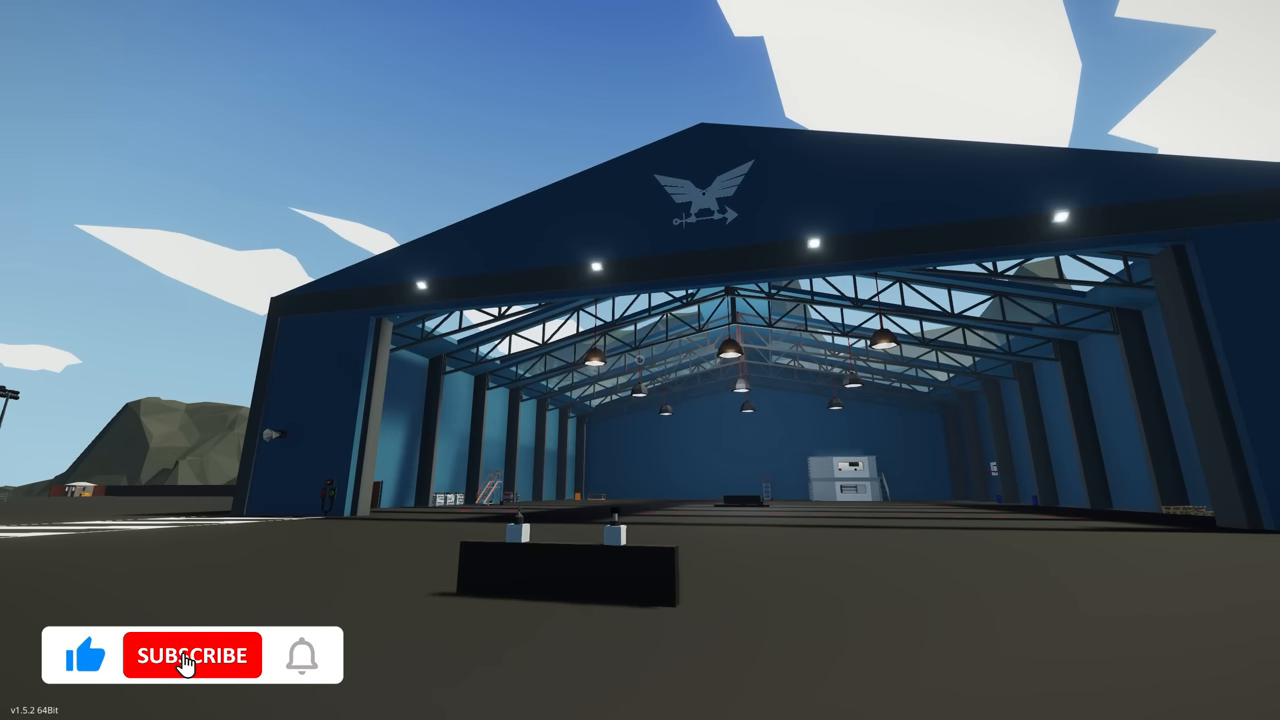
Look back at the hangar from the tarmac with the test wall in the foreground.
{"action": "left_click", "coordinate": [192, 656]}
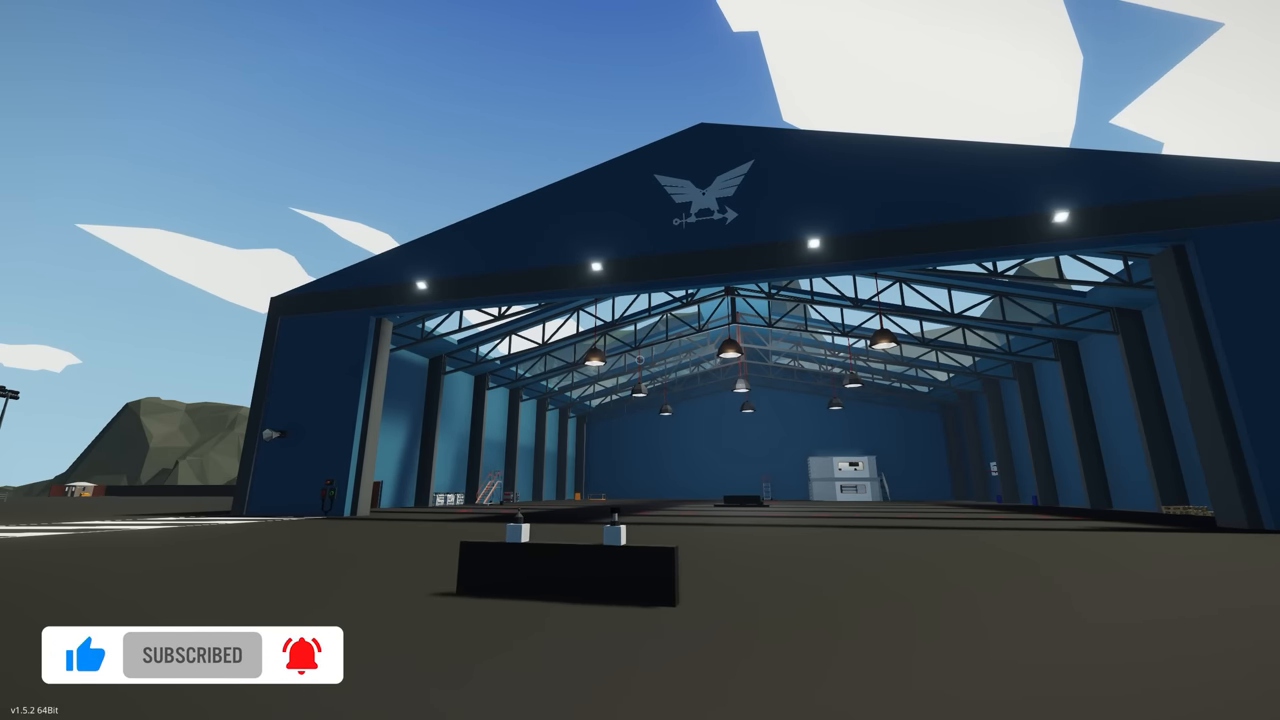